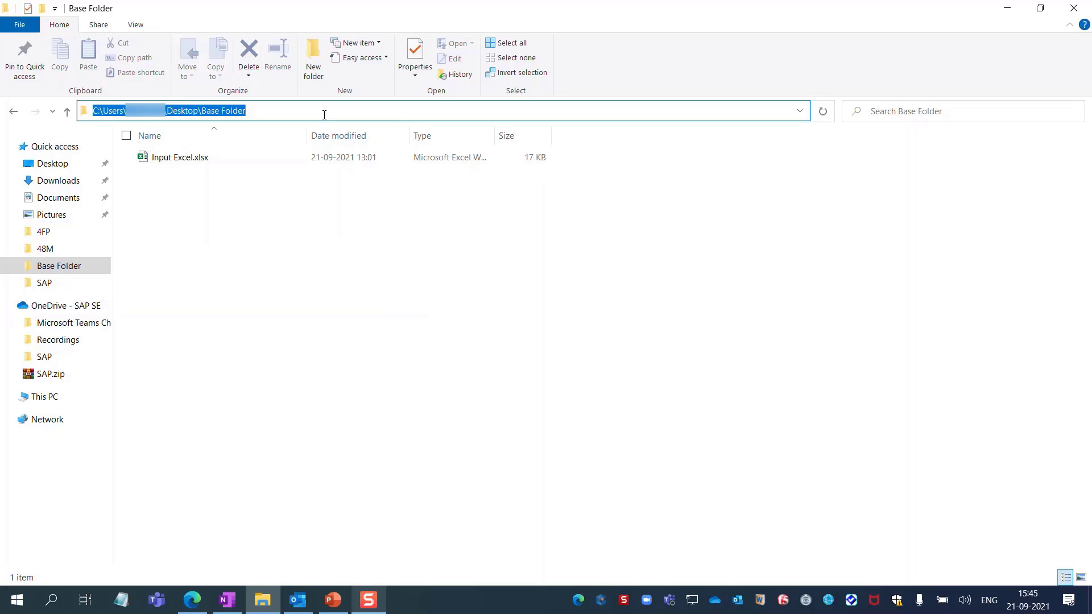
Open the Input Excel.xlsx workbook from the Base Folder in Excel.
{"action": "double_click", "coordinate": [179, 157]}
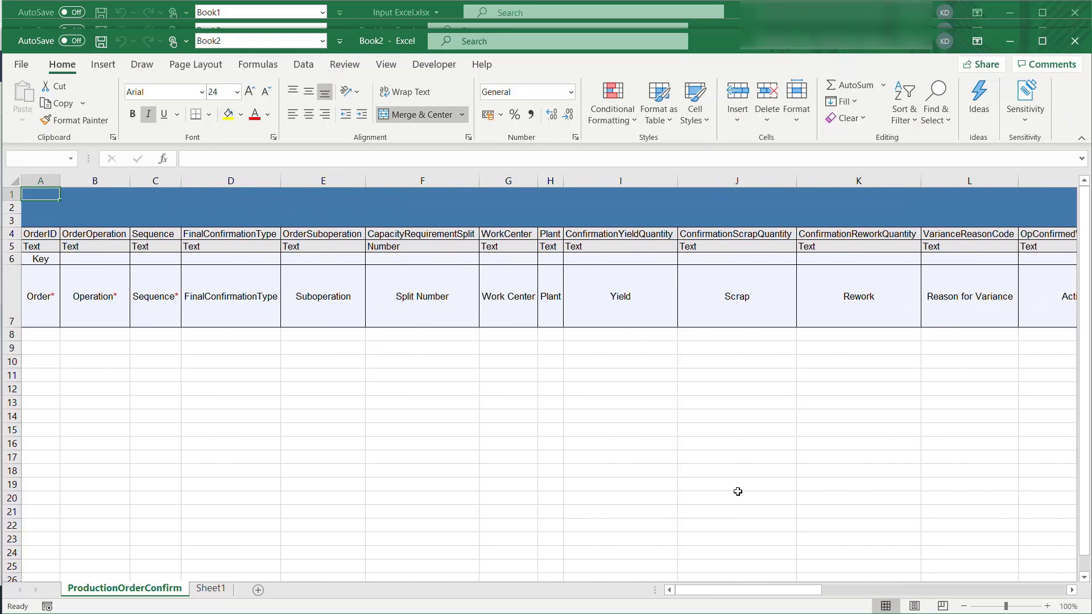
Switch to the ProductionOrderConfirm sheet to review its order confirmation columns.
{"action": "left_click", "coordinate": [262, 600]}
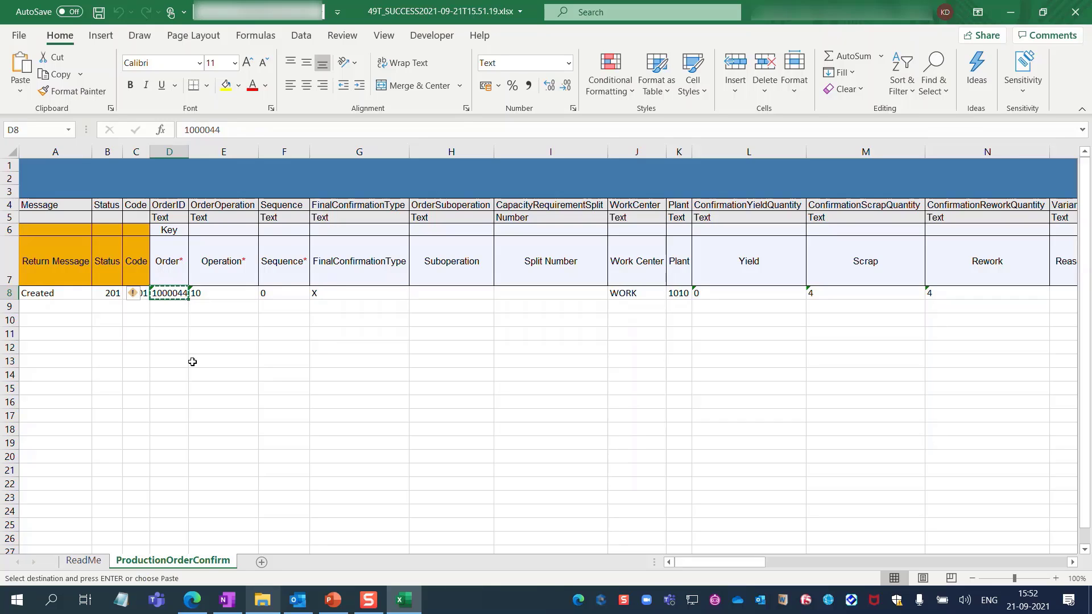
{"action": "mouse_move", "coordinate": [194, 580]}
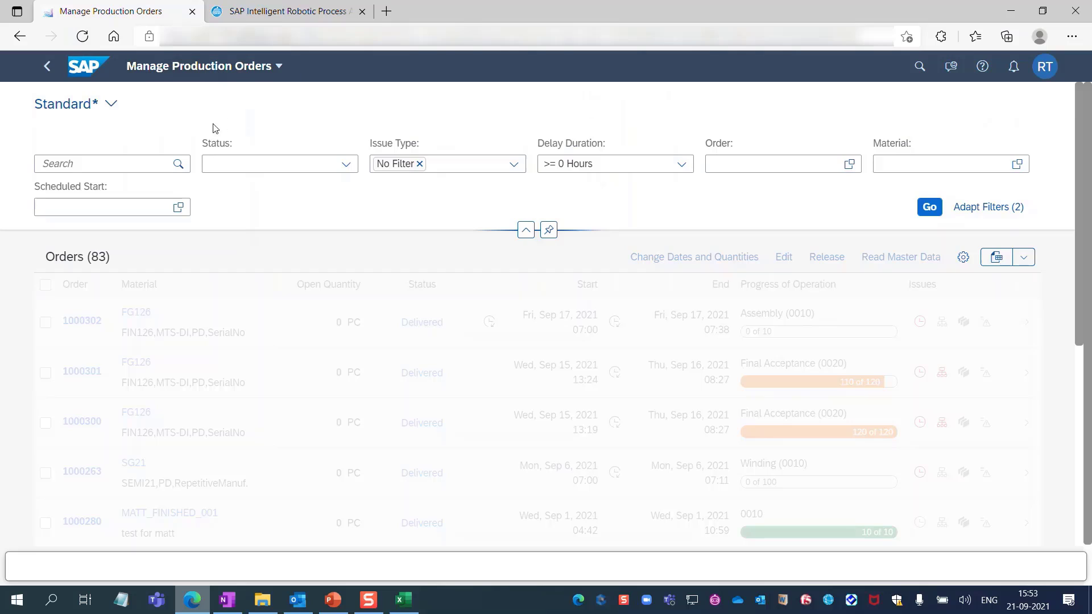
Search the Manage Production Orders list for order 1000044.
{"action": "type", "text": "1000044"}
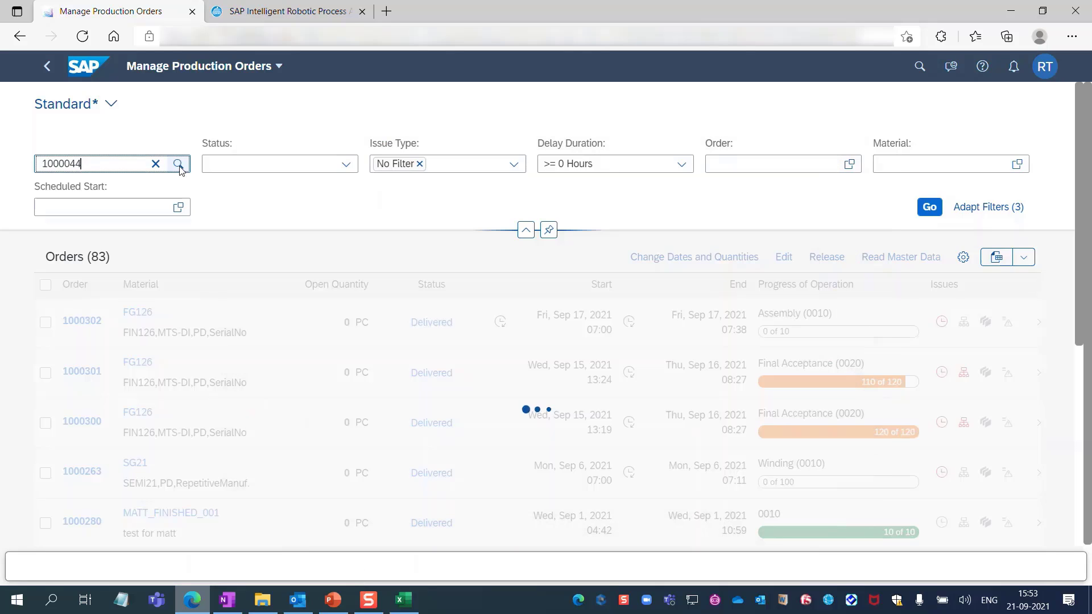
{"action": "left_click", "coordinate": [178, 162]}
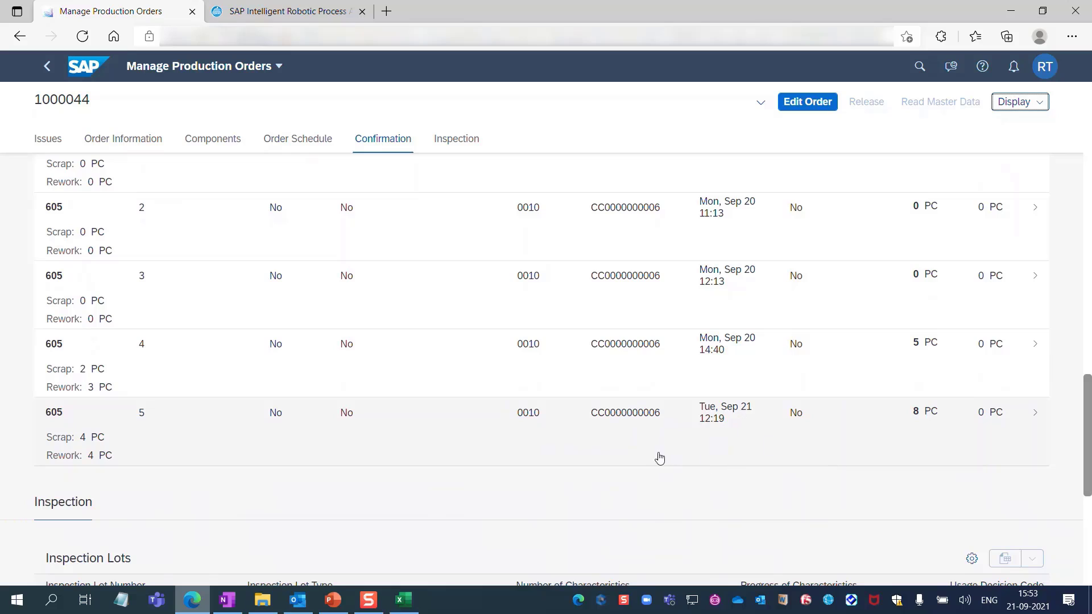
Show order 1000044's Confirmation tab with the newest 4 PC scrap, 4 PC rework entry.
{"action": "left_click", "coordinate": [402, 600]}
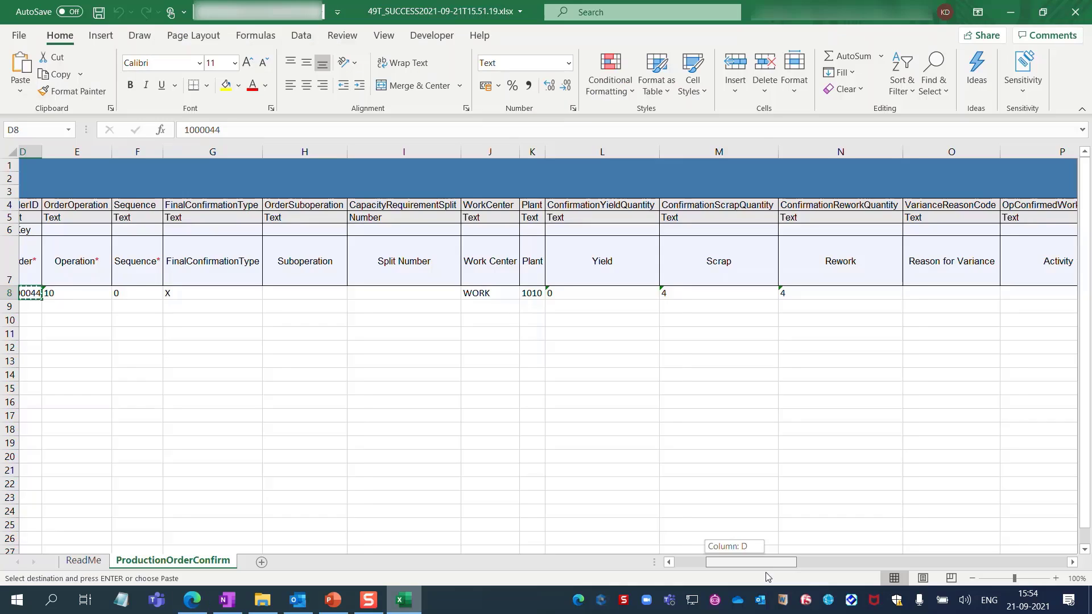
Select the Scrap header cell M7 to compare scrap 4 and rework 4 with SAP.
{"action": "left_click", "coordinate": [734, 262]}
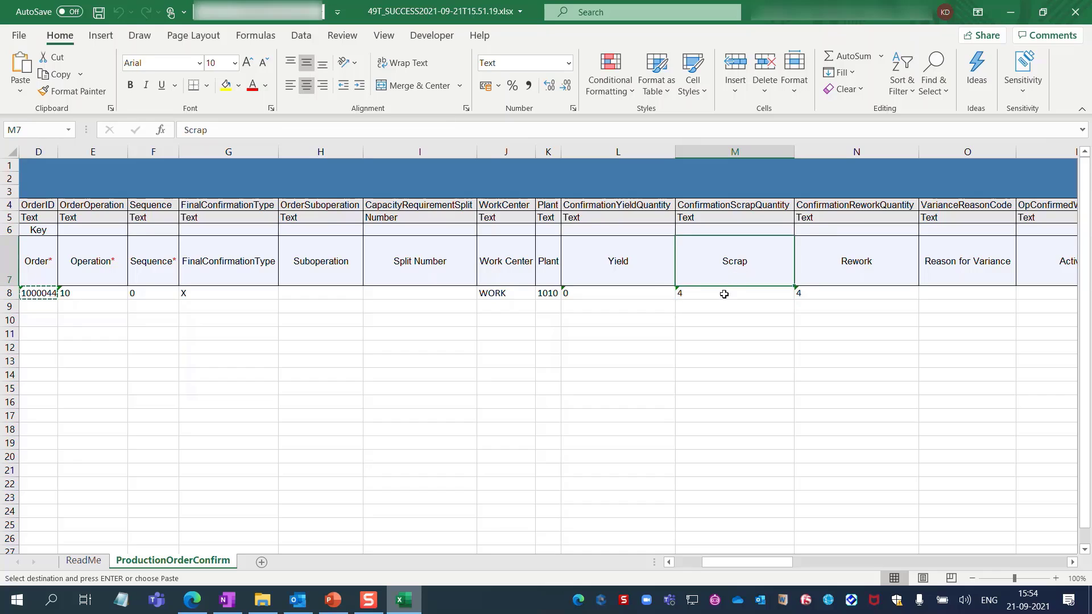